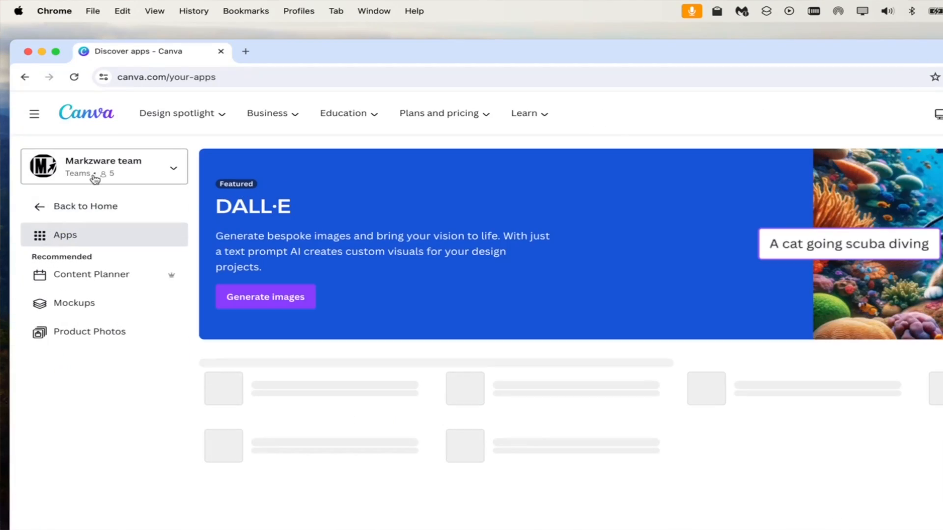
Find ConvertMarkz in Apps and use it in the existing pitch deck design
{"action": "type", "text": "Conve"}
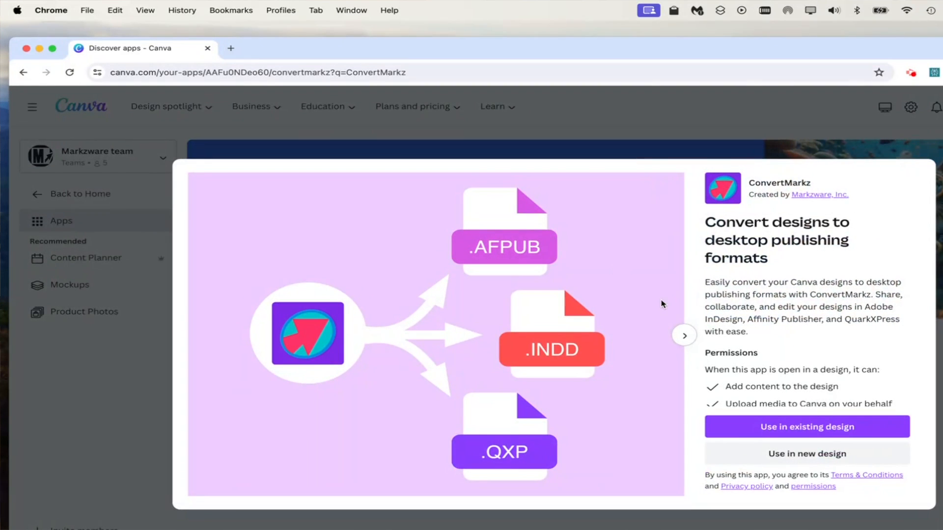
{"action": "left_click", "coordinate": [806, 427]}
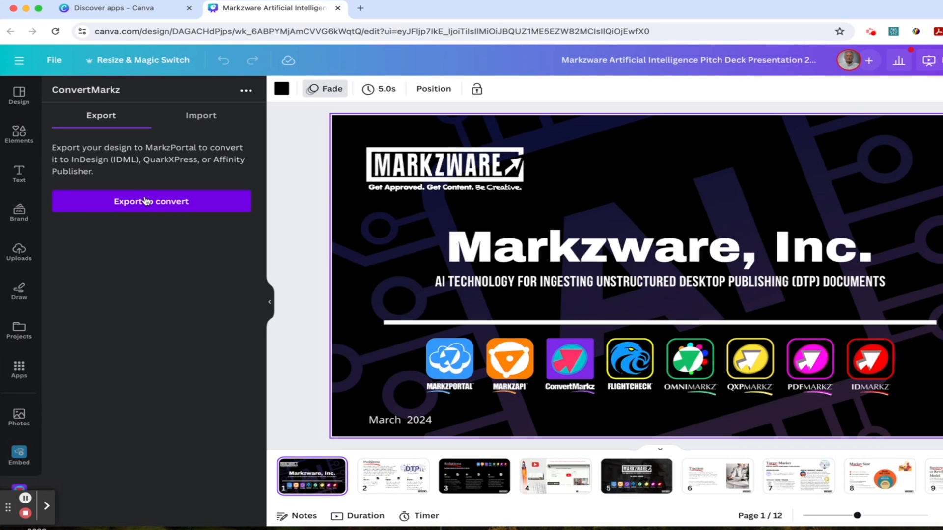
Export all pages of the deck via ConvertMarkz and continue to MarkzPortal in a new tab
{"action": "left_click", "coordinate": [151, 201]}
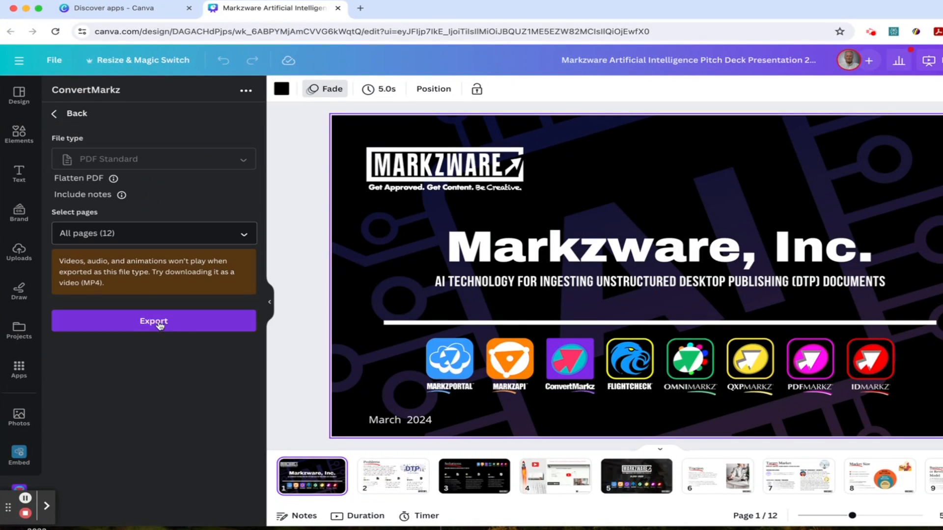
{"action": "left_click", "coordinate": [153, 321]}
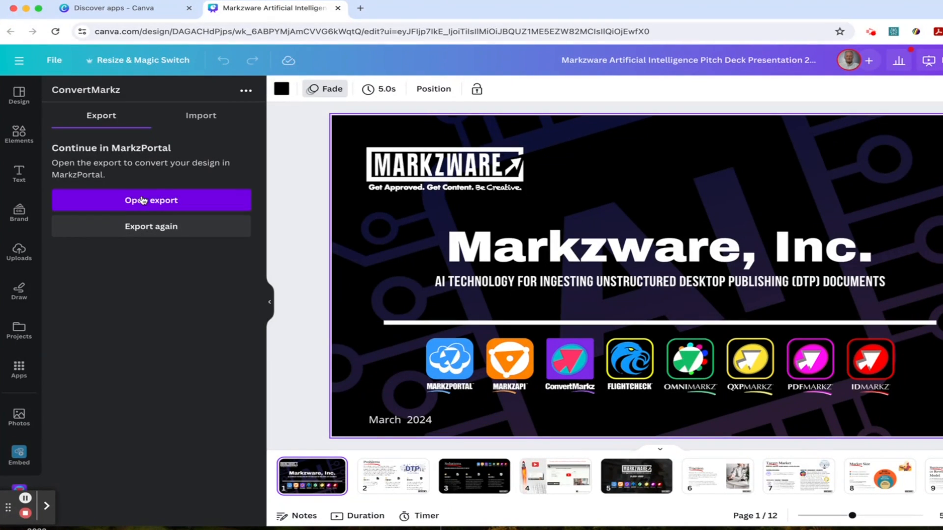
{"action": "left_click", "coordinate": [151, 201]}
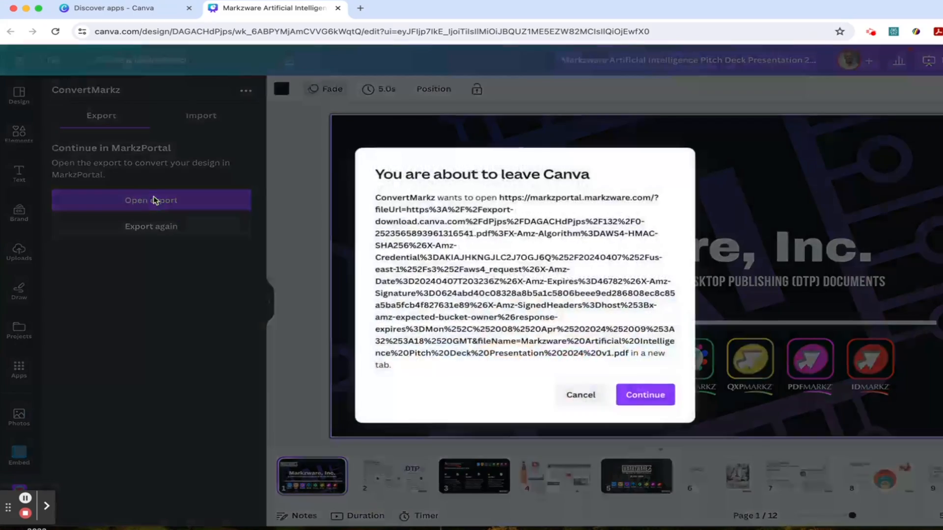
{"action": "left_click", "coordinate": [645, 395]}
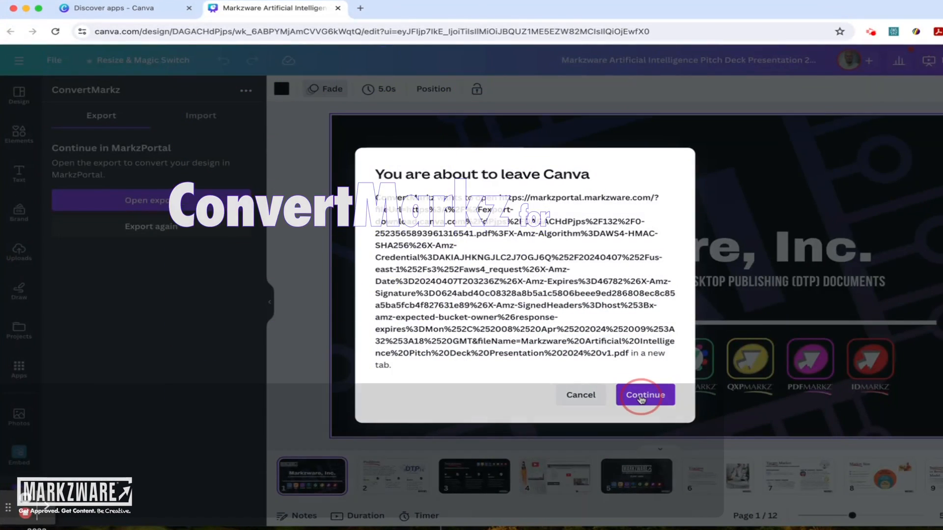
{"action": "left_click", "coordinate": [645, 395]}
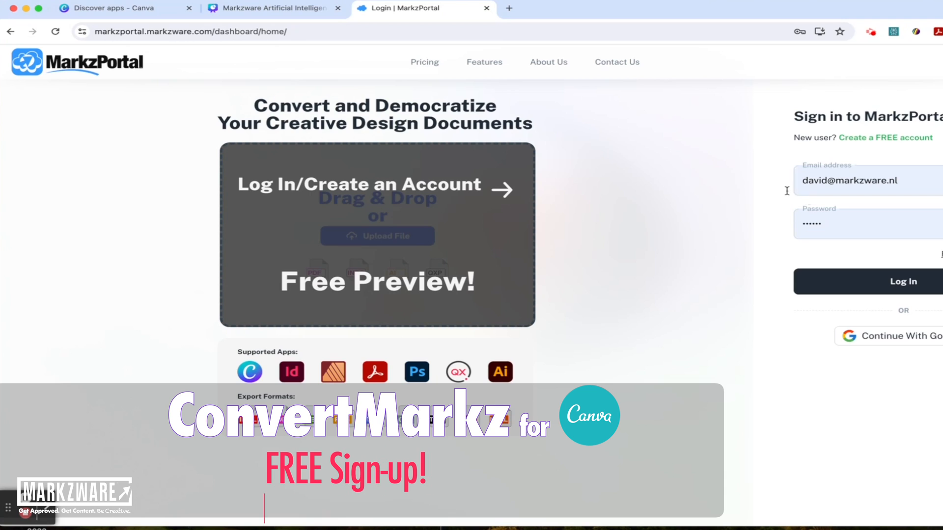
{"action": "mouse_move", "coordinate": [902, 281]}
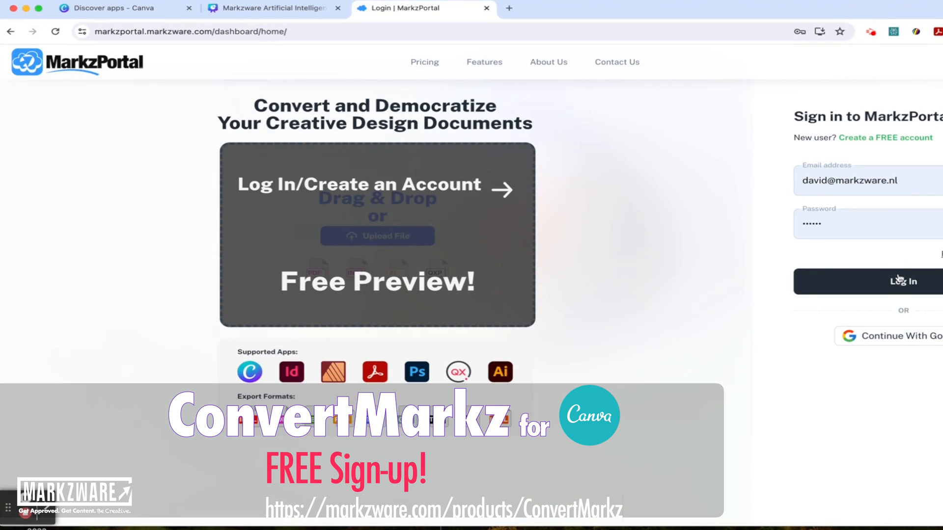
Log in to MarkzPortal with the pre-filled email and password
{"action": "left_click", "coordinate": [903, 282]}
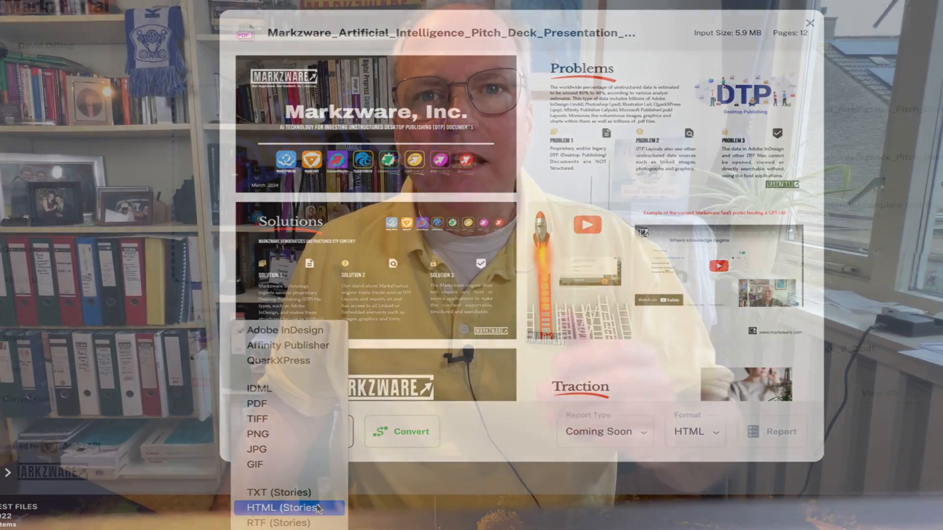
Choose IDML as the output format and convert the pitch deck PDF for download
{"action": "left_click", "coordinate": [288, 345]}
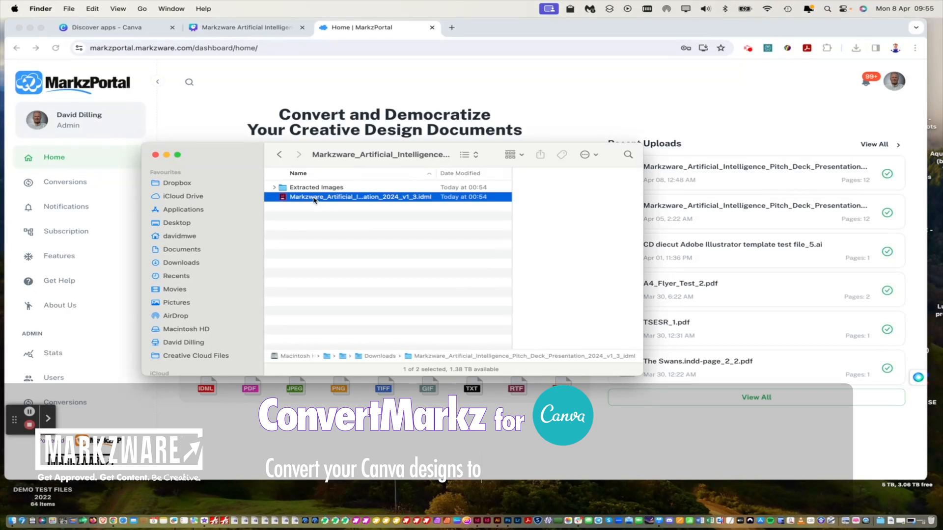
From Downloads, open the converted .idml file in Affinity Publisher, revealing Extracted Images alongside
{"action": "left_click", "coordinate": [275, 187]}
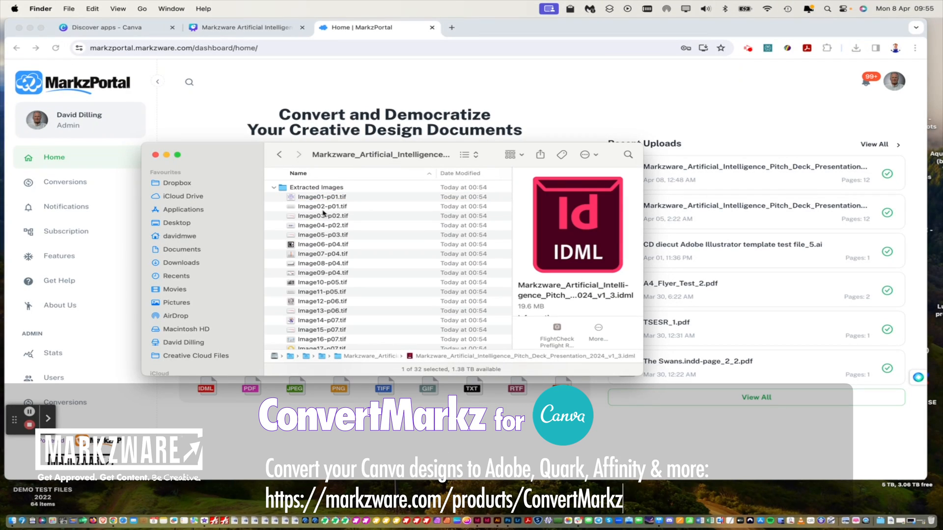
{"action": "left_click", "coordinate": [171, 13]}
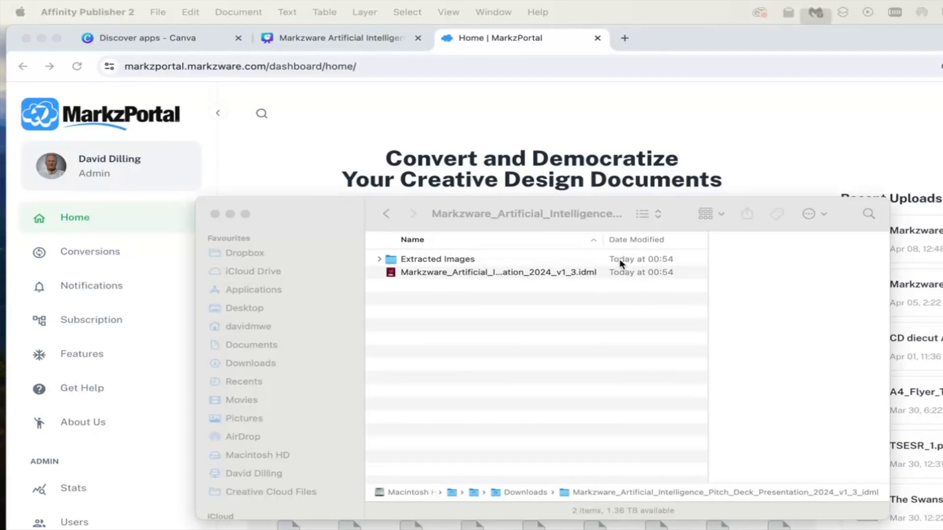
{"action": "double_click", "coordinate": [497, 271]}
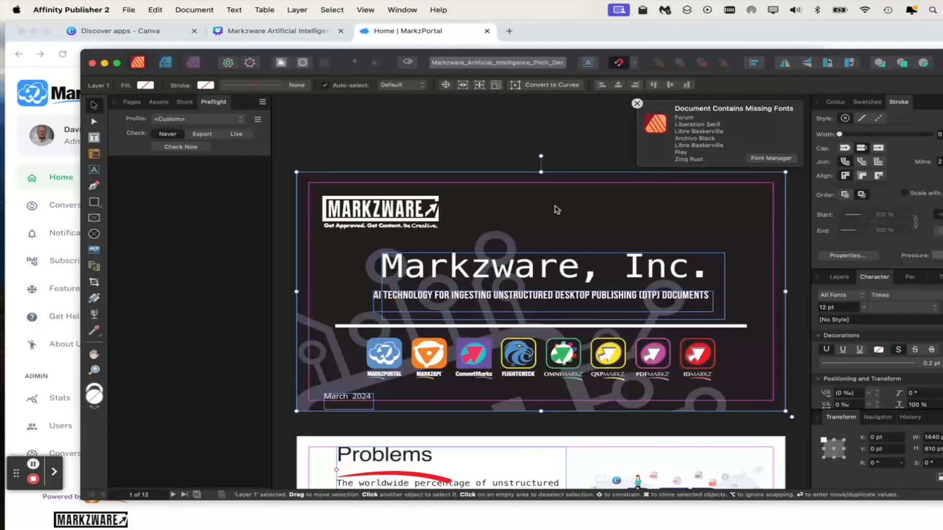